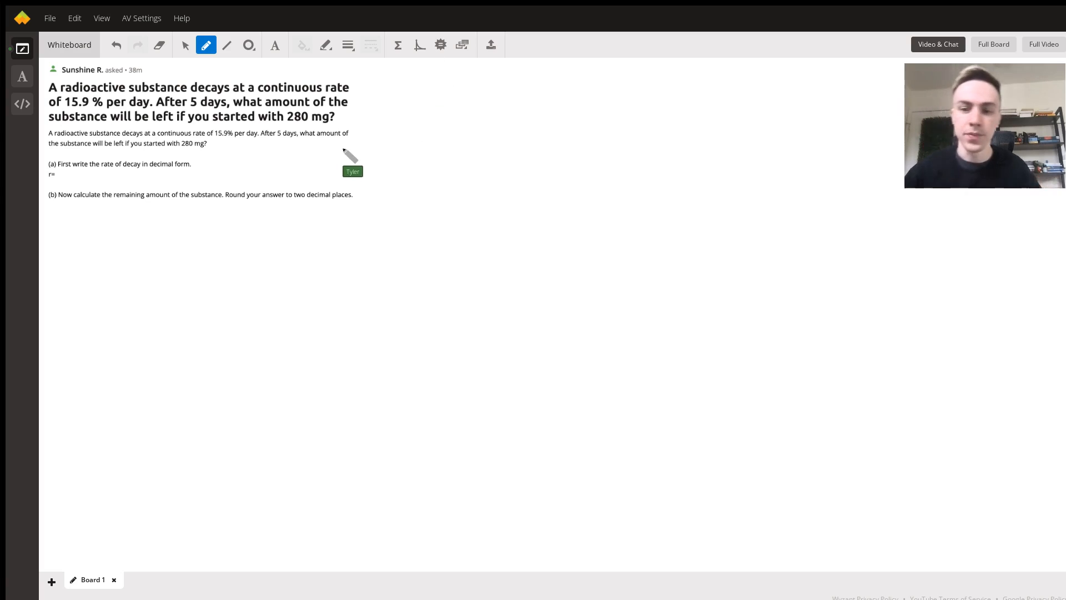
pyautogui.moveTo(224, 238)
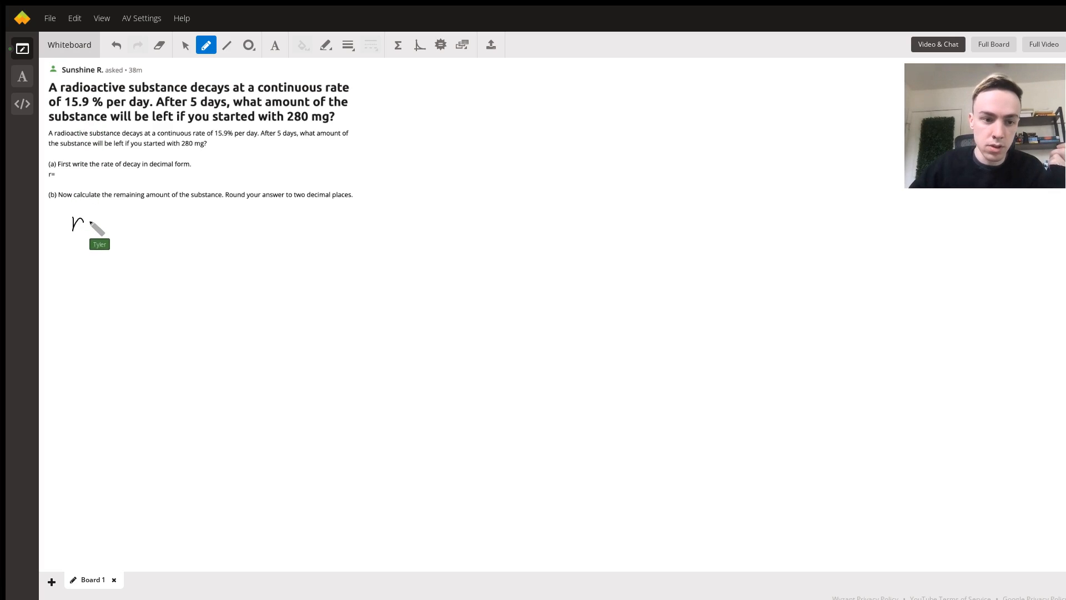
# - Handwrite r = 0.159 under part (b) and the side calculation 15.9/100 = 0.159
pyautogui.moveTo(87, 223); pyautogui.dragTo(102, 226)
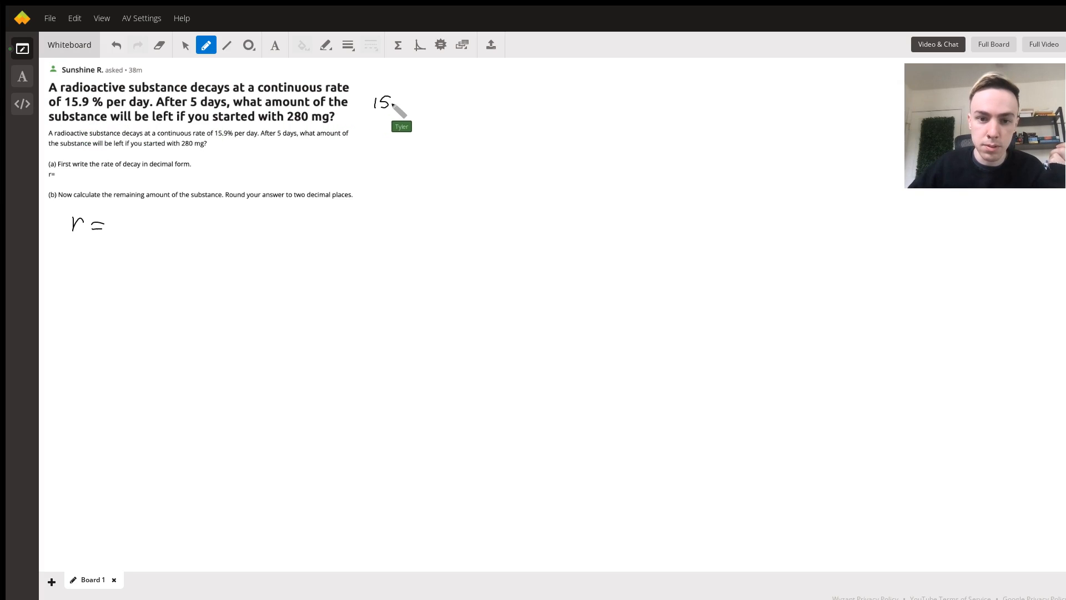
pyautogui.moveTo(401, 102); pyautogui.dragTo(391, 129)
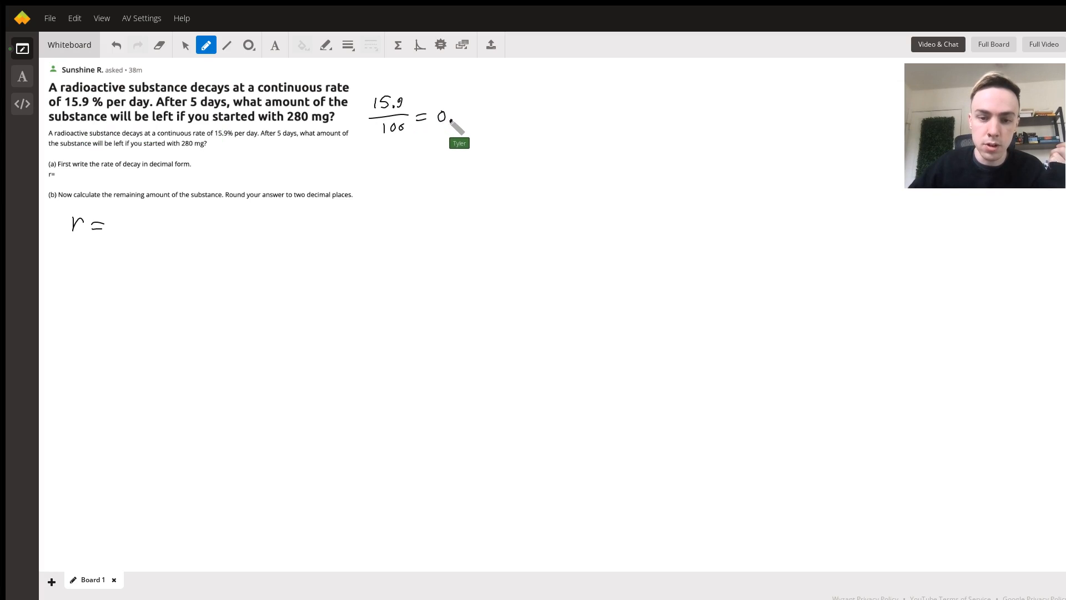
pyautogui.moveTo(452, 119); pyautogui.dragTo(482, 119)
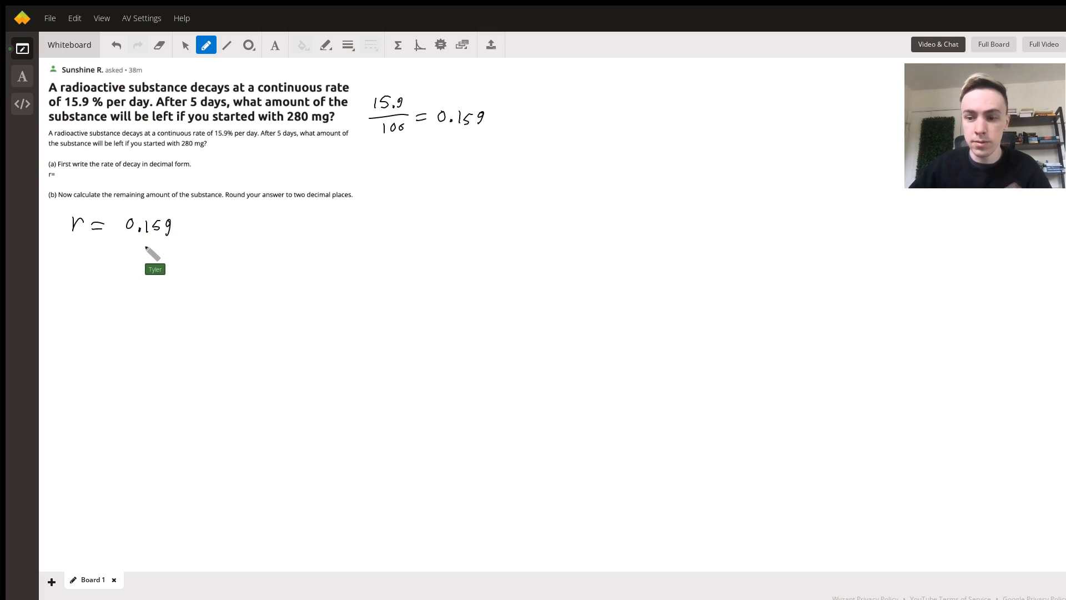
pyautogui.moveTo(149, 242)
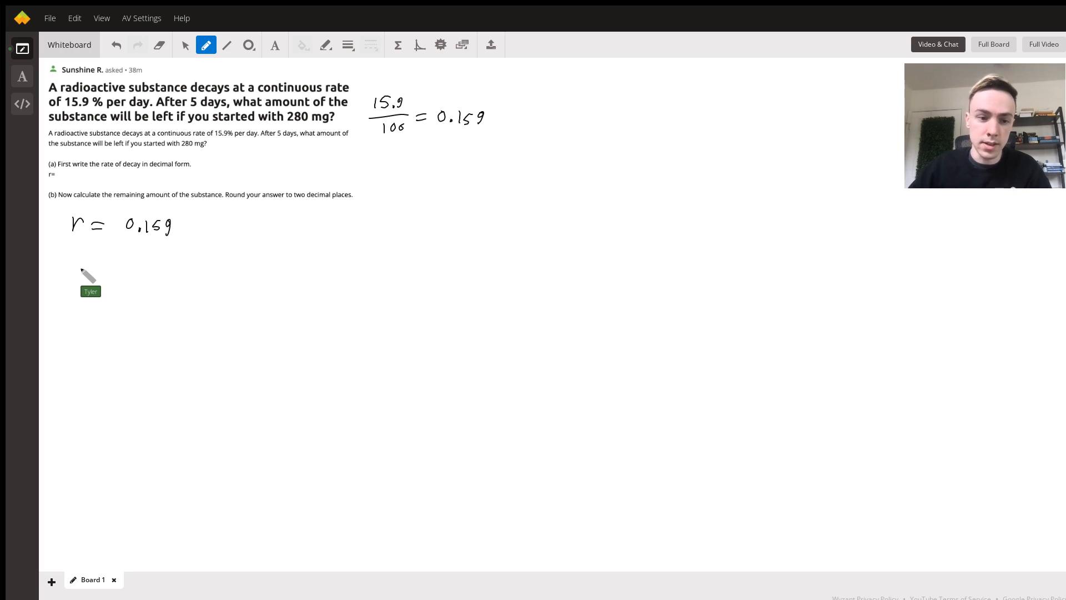
# - Handwrite p(x) = x e with its negative exponent below r = 0.159
pyautogui.moveTo(78, 265); pyautogui.dragTo(109, 272)
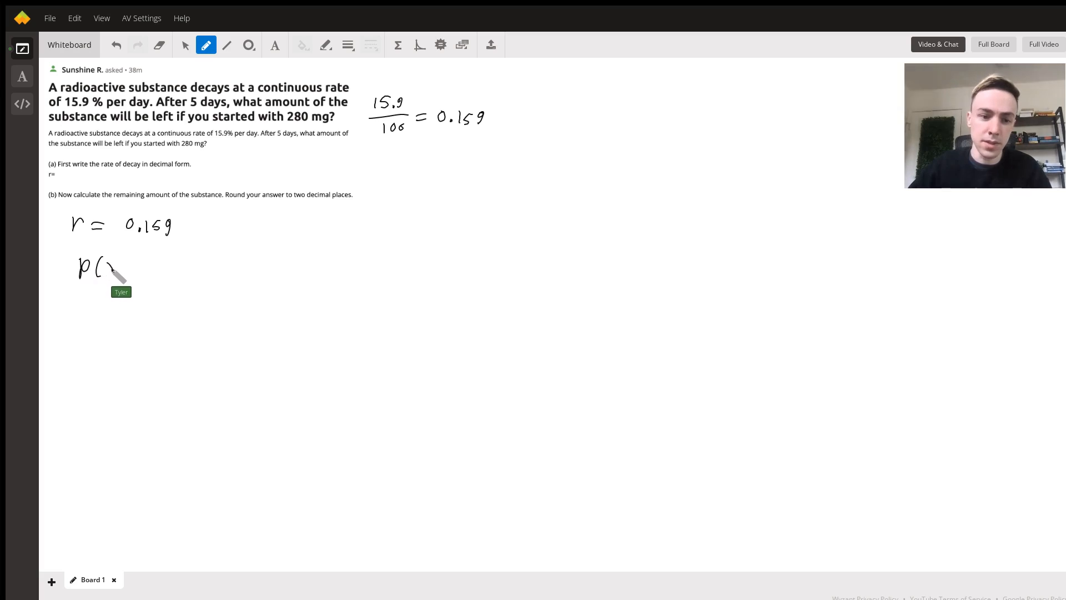
pyautogui.moveTo(109, 269); pyautogui.dragTo(146, 272)
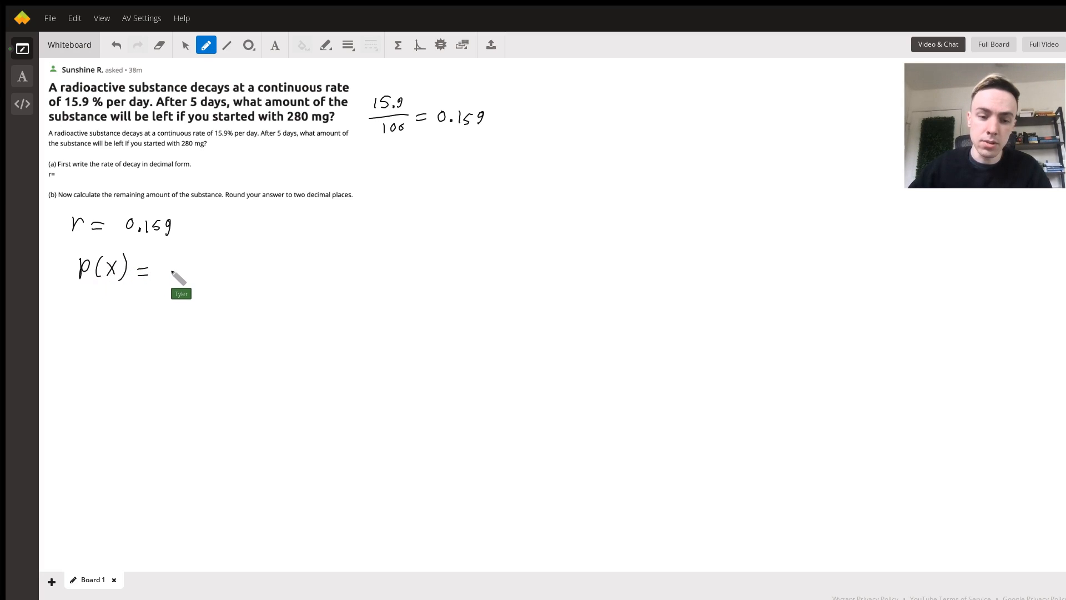
pyautogui.moveTo(166, 266); pyautogui.dragTo(177, 279)
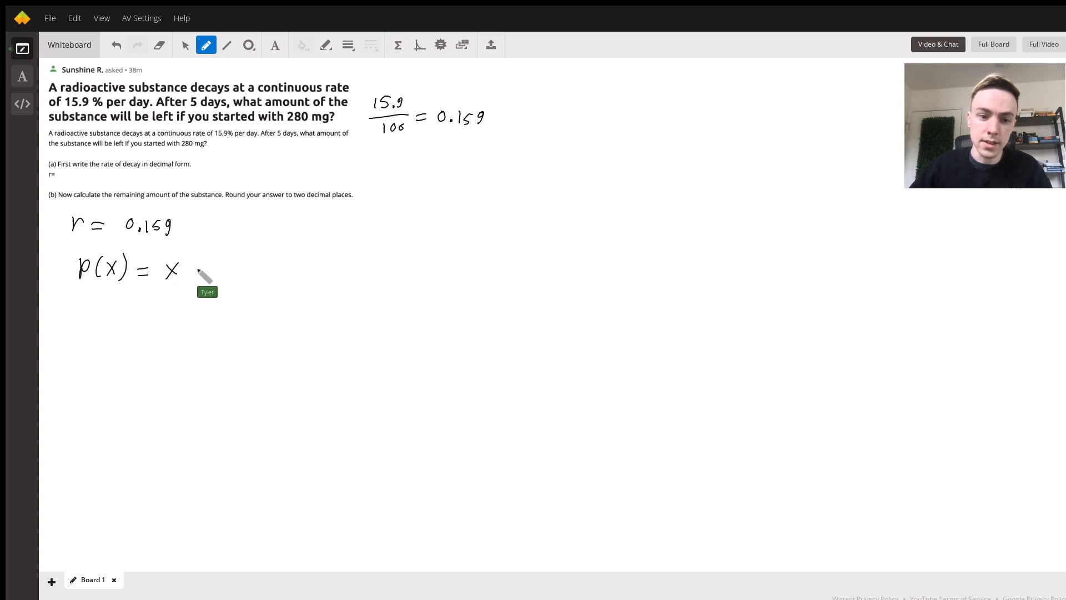
pyautogui.moveTo(190, 267); pyautogui.dragTo(201, 273)
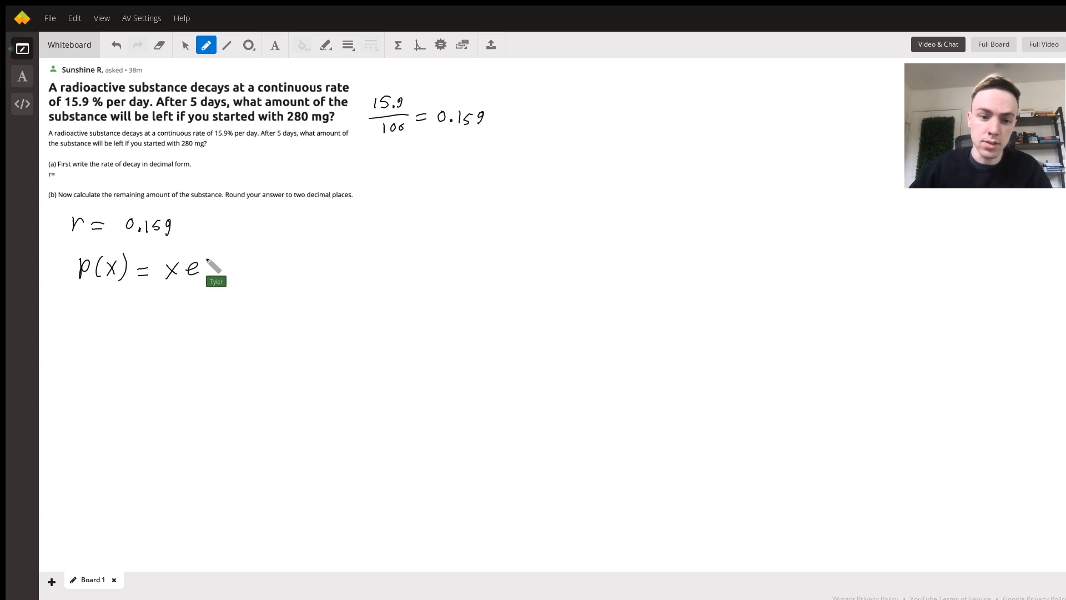
pyautogui.moveTo(208, 266); pyautogui.dragTo(221, 258)
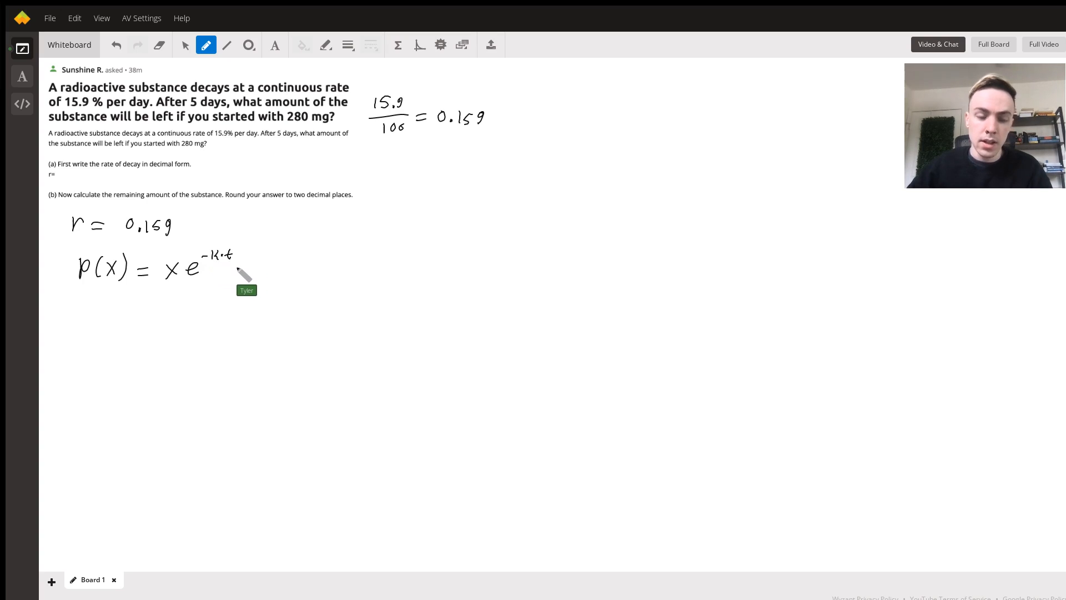
pyautogui.moveTo(227, 272)
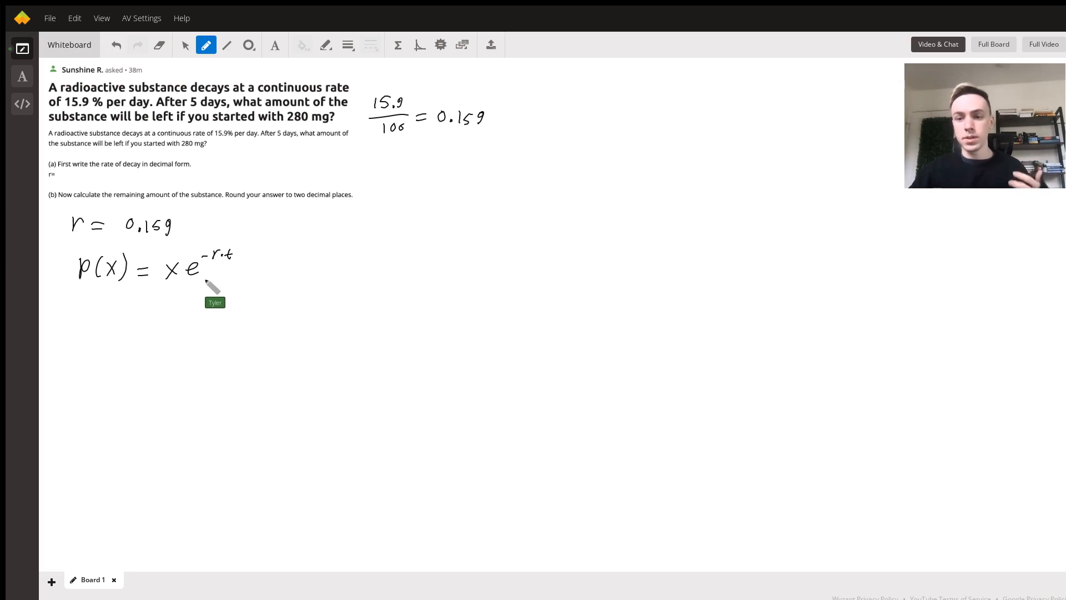
pyautogui.moveTo(178, 280)
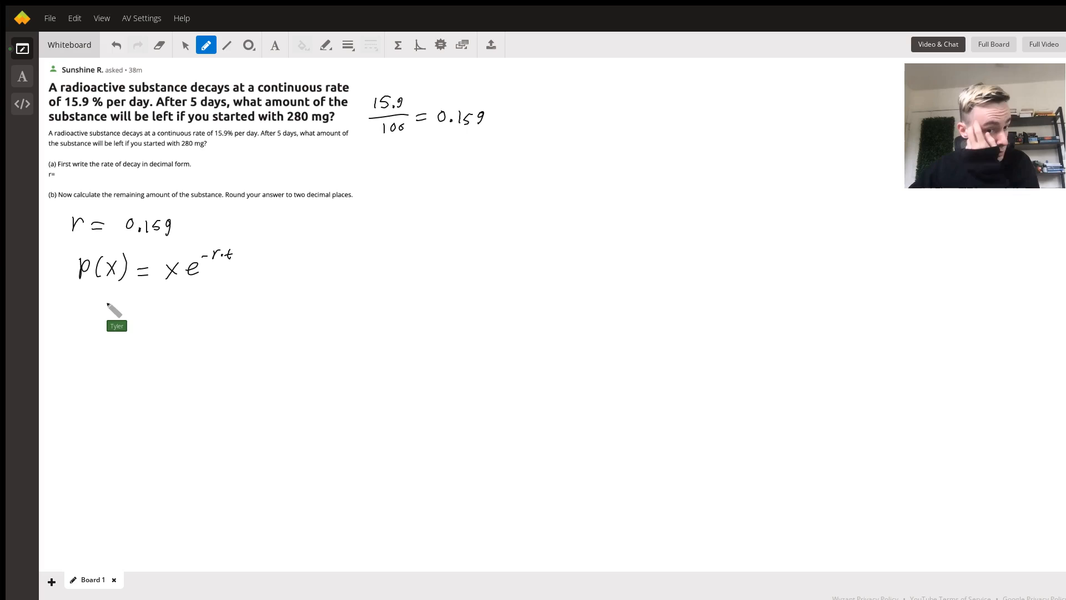
pyautogui.moveTo(99, 302); pyautogui.dragTo(130, 312)
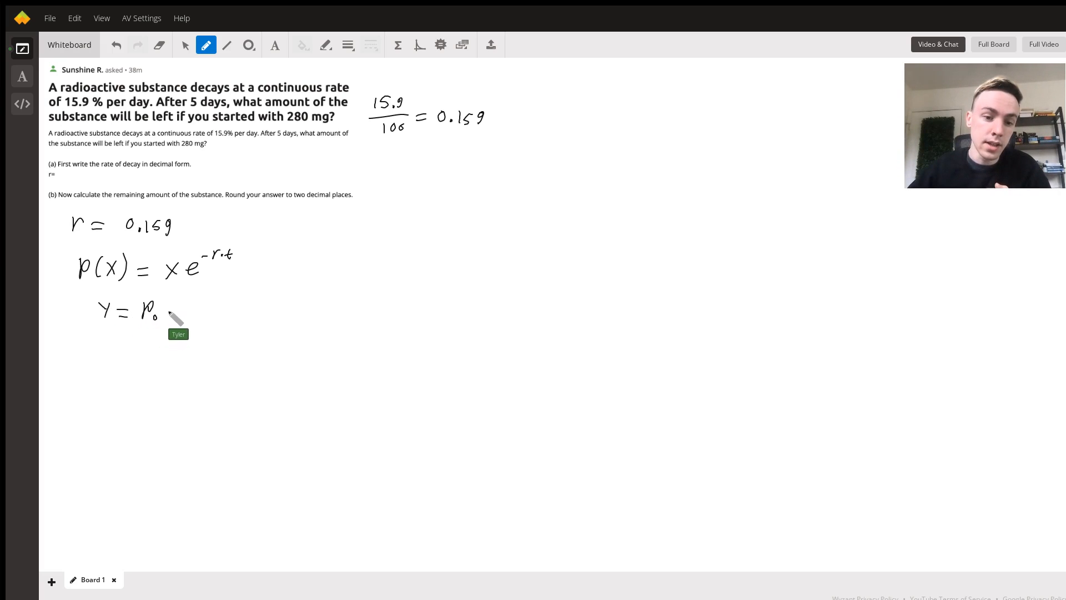
pyautogui.moveTo(166, 309); pyautogui.dragTo(198, 296)
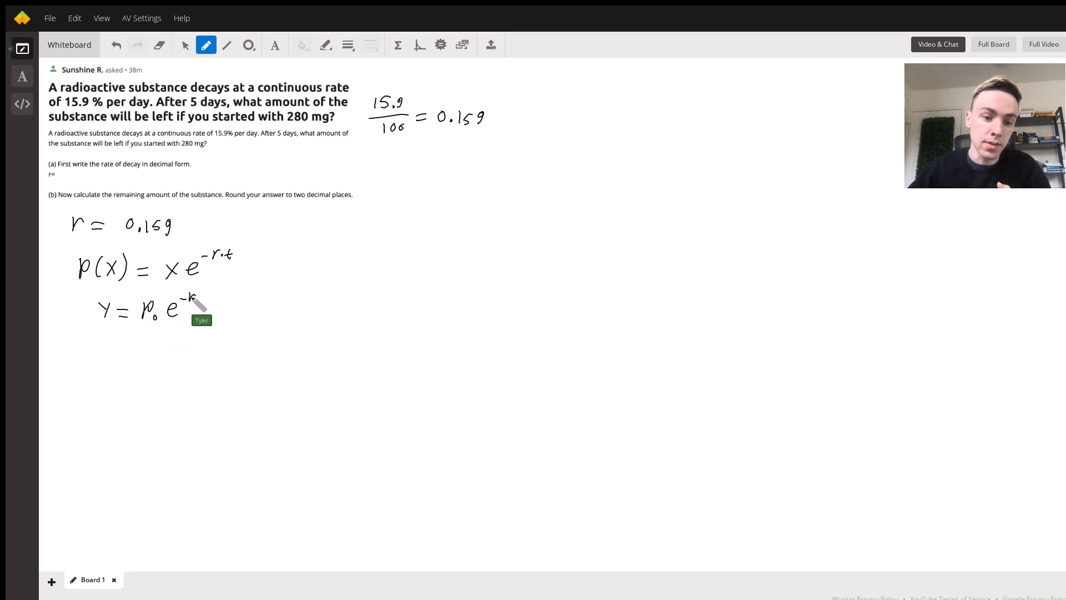
pyautogui.moveTo(191, 303); pyautogui.dragTo(204, 302)
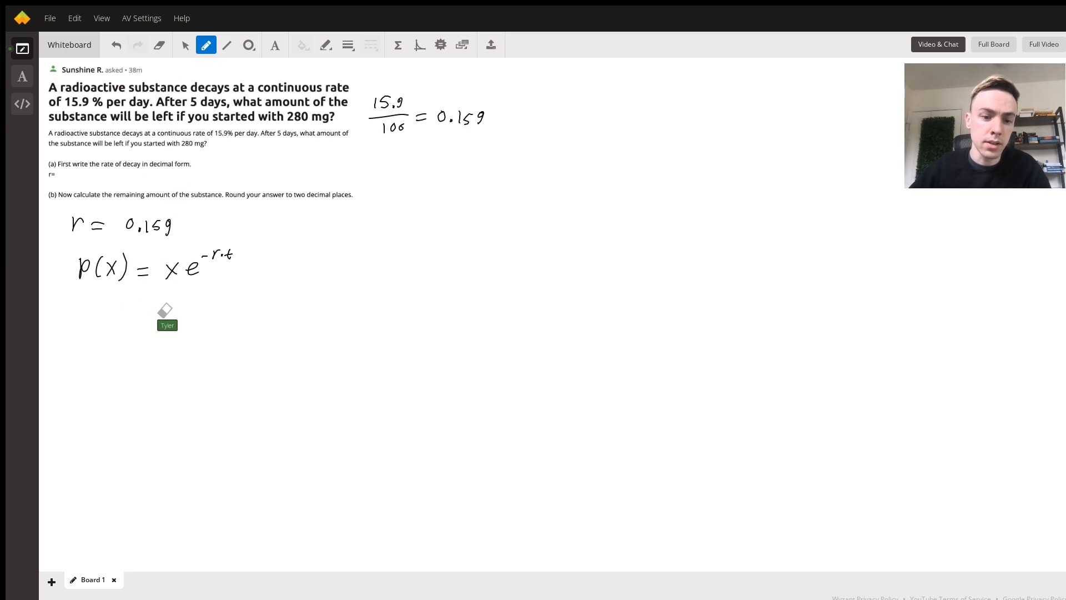
pyautogui.moveTo(166, 197)
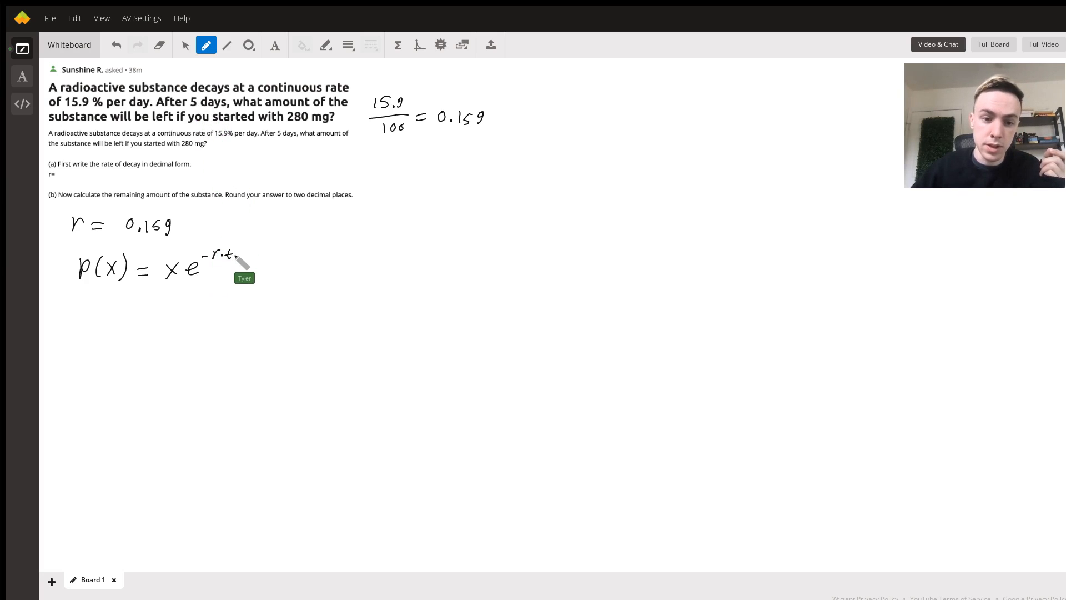
pyautogui.moveTo(85, 119)
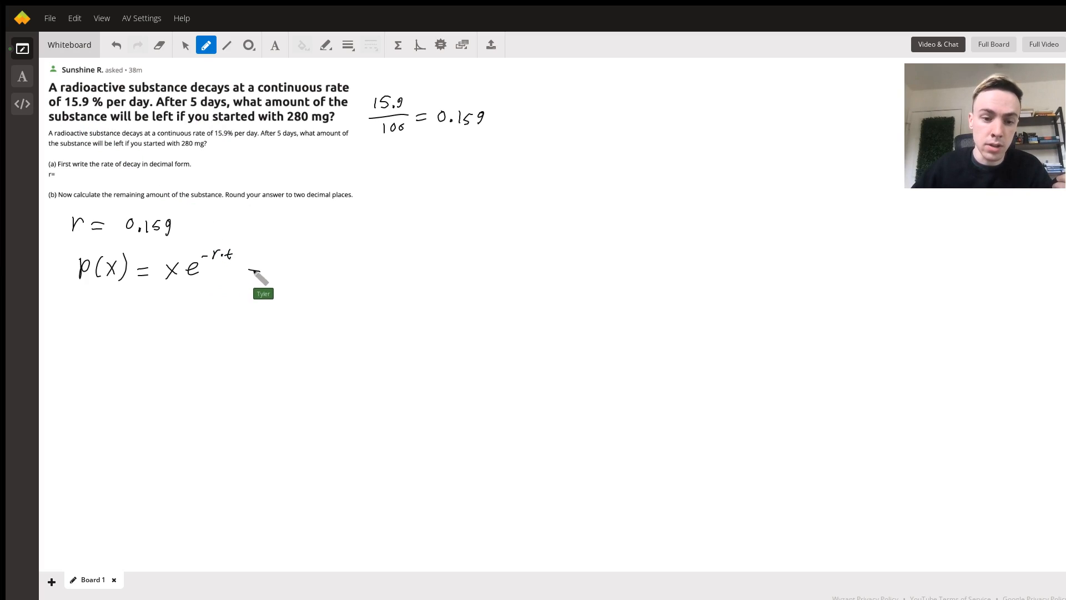
# - Append = x e^((-0.159)(5)) to the right of the decay formula
pyautogui.moveTo(251, 272); pyautogui.dragTo(320, 272)
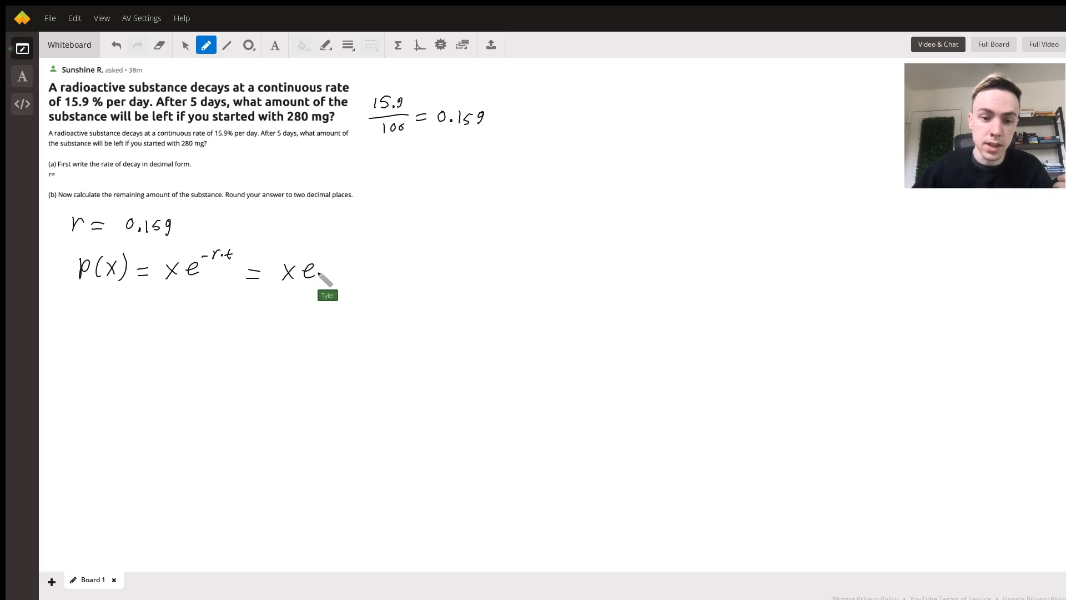
pyautogui.moveTo(319, 262); pyautogui.dragTo(333, 266)
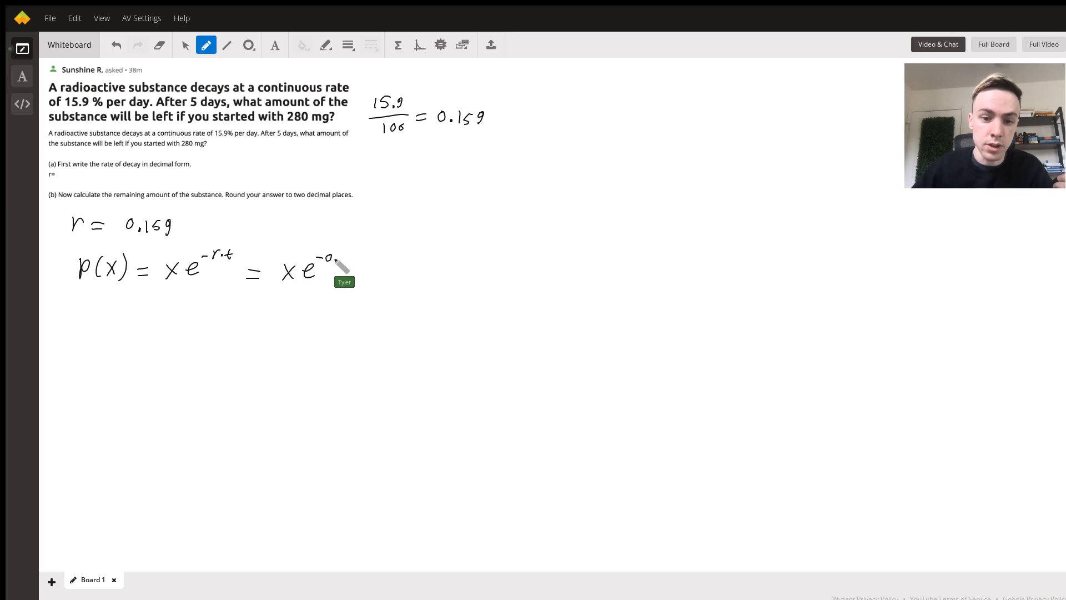
pyautogui.moveTo(334, 262); pyautogui.dragTo(357, 257)
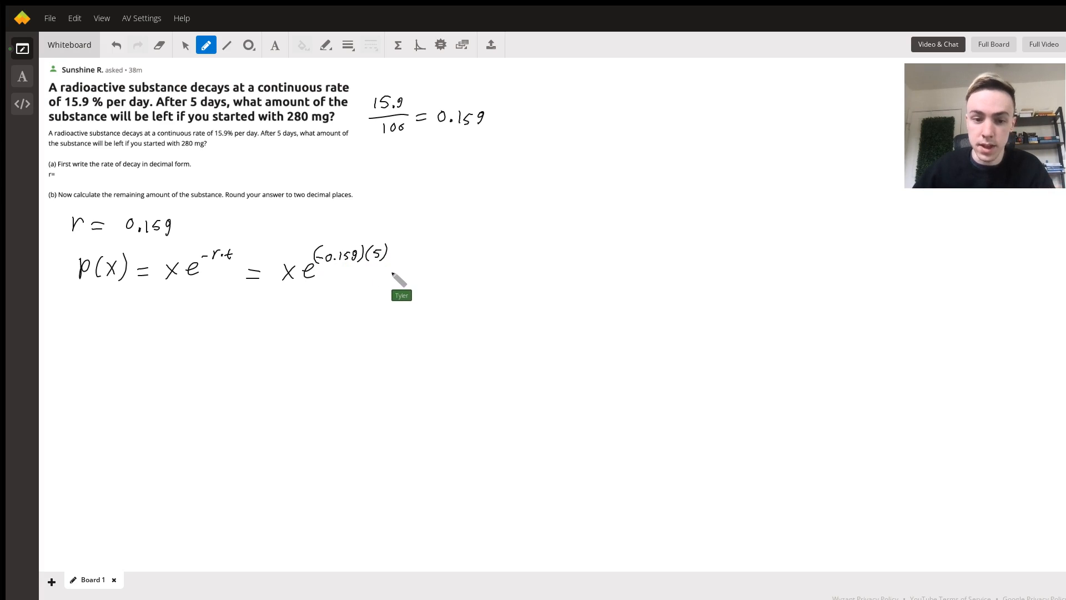
pyautogui.moveTo(109, 282)
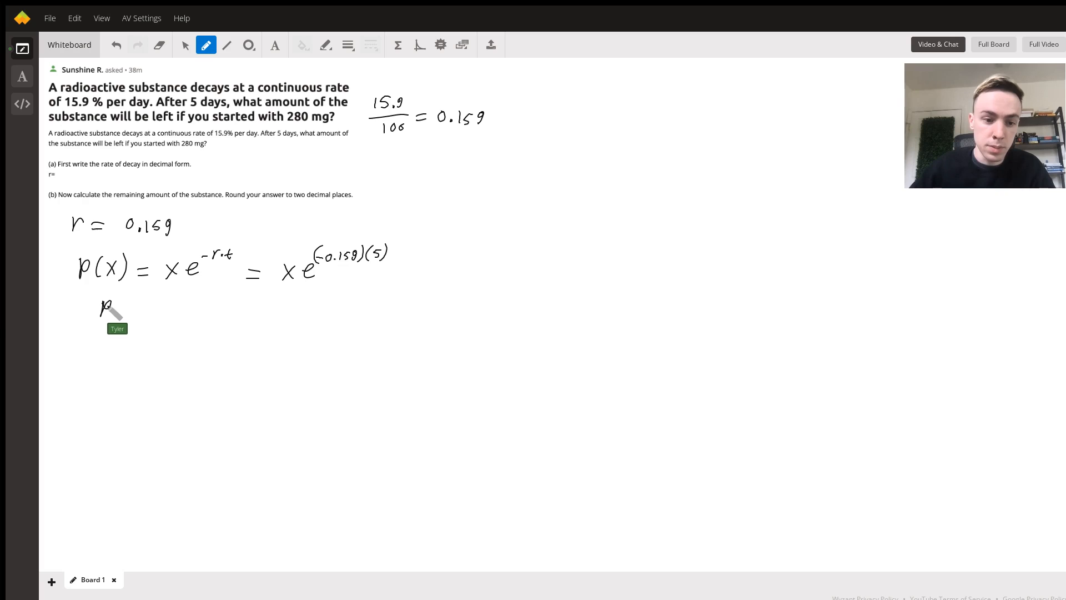
# - Write p(280) = 280e^((-0.159)(5)) on a new line
pyautogui.moveTo(112, 306); pyautogui.dragTo(146, 309)
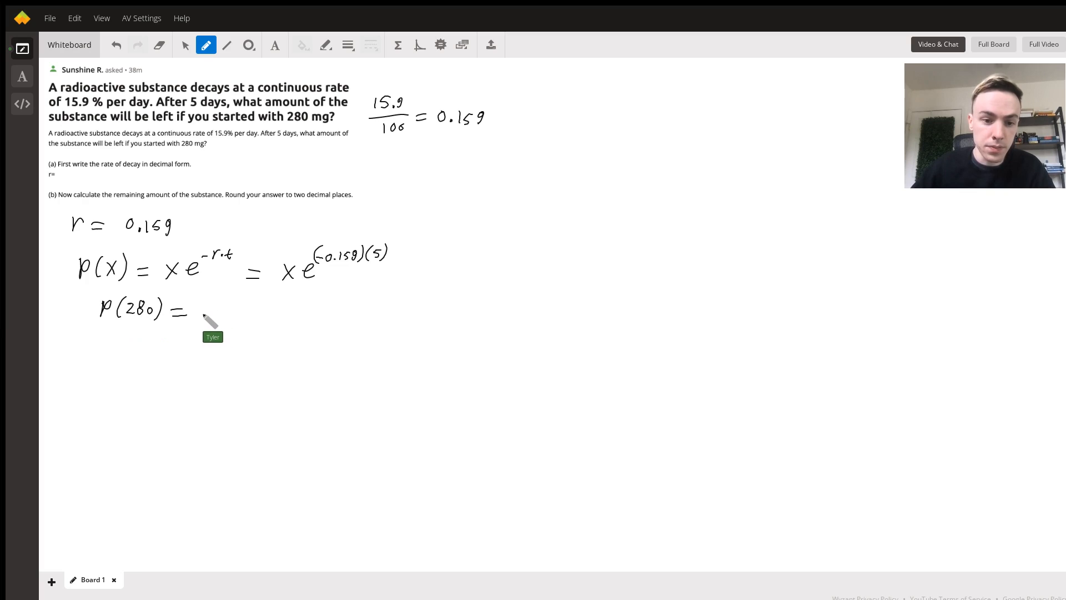
pyautogui.moveTo(197, 309); pyautogui.dragTo(225, 312)
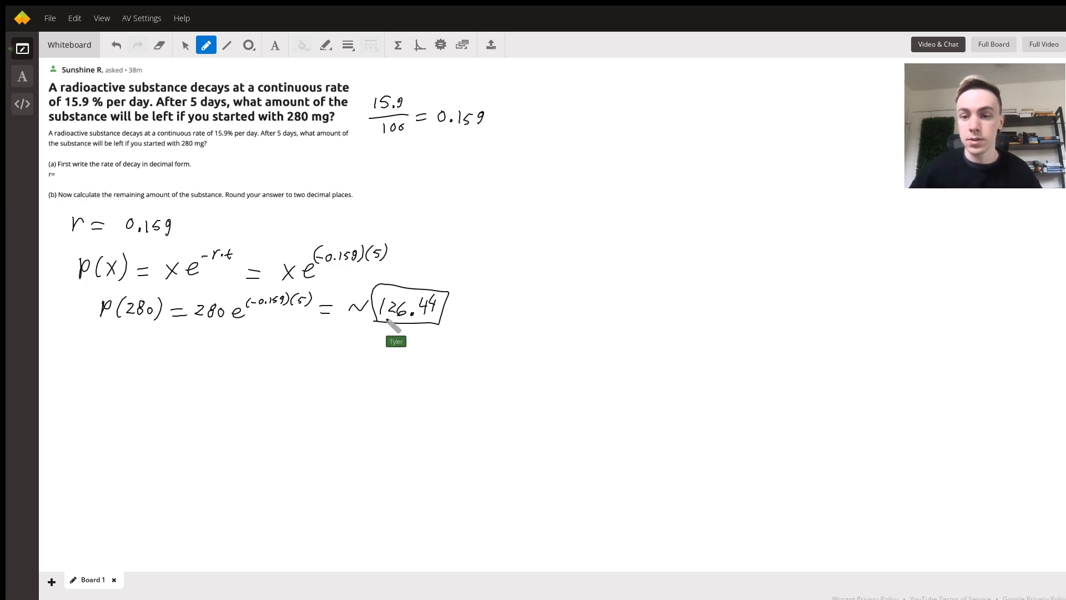
pyautogui.moveTo(354, 326)
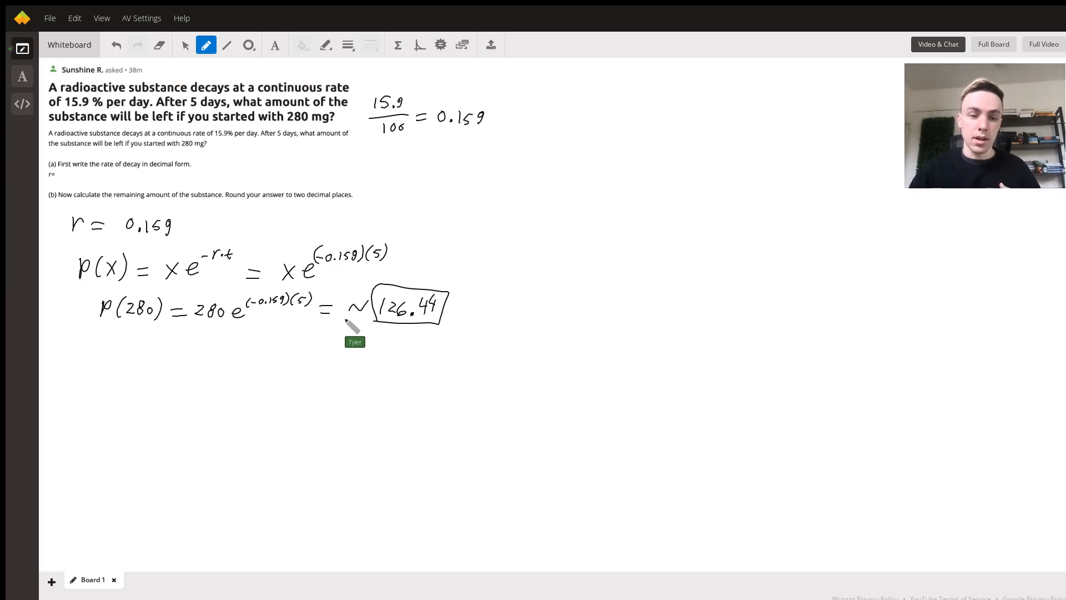